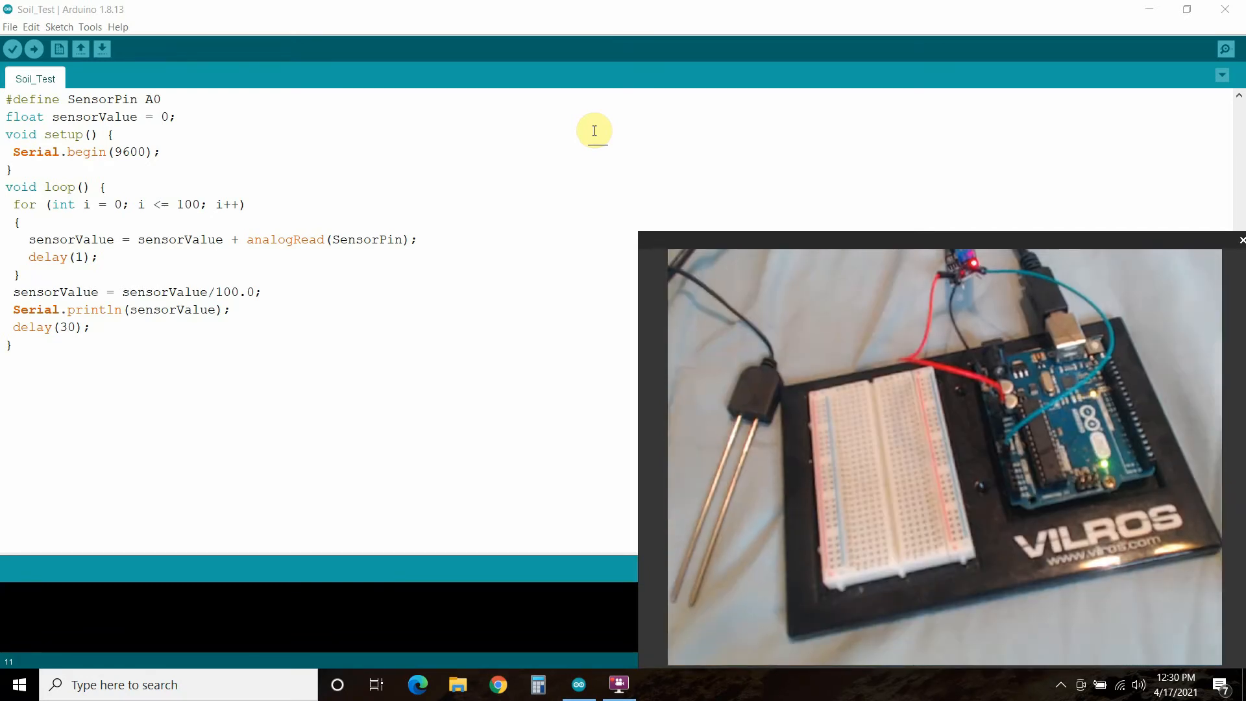
mouse_move(234, 109)
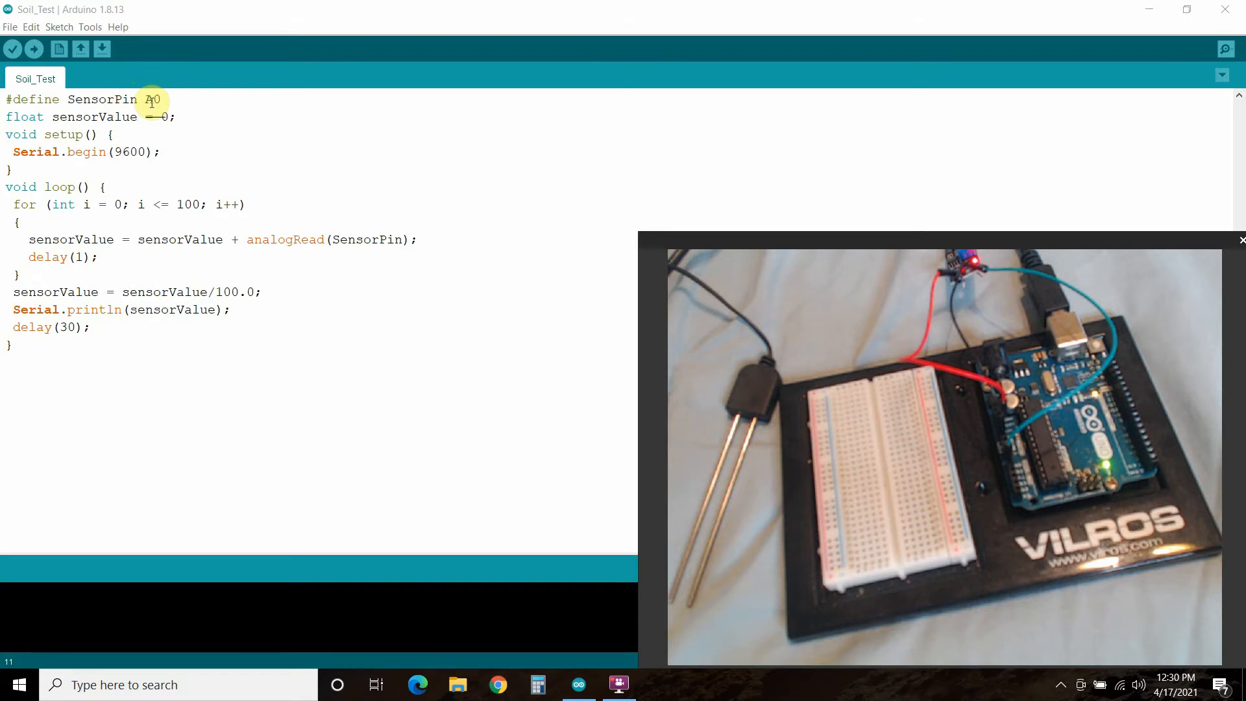
Highlight the setup code: sensor pin A0, the sensorValue declaration and the 9600 baud rate.
double_click(94, 116)
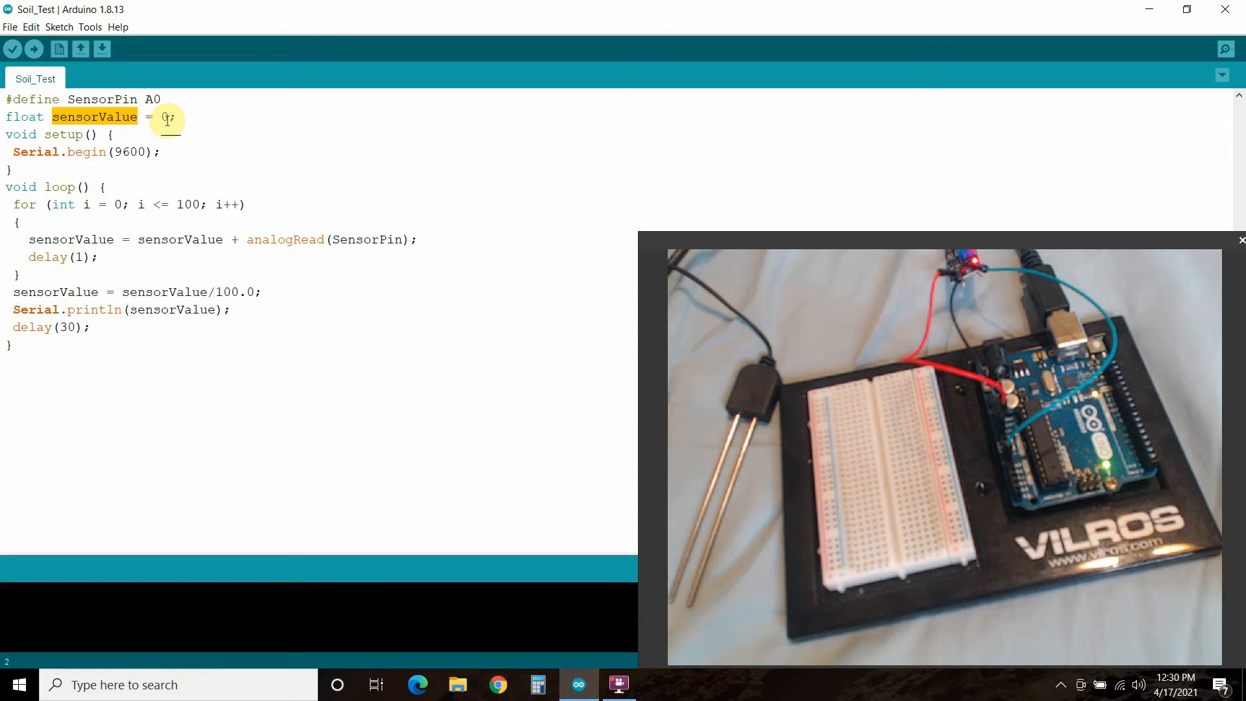
double_click(57, 134)
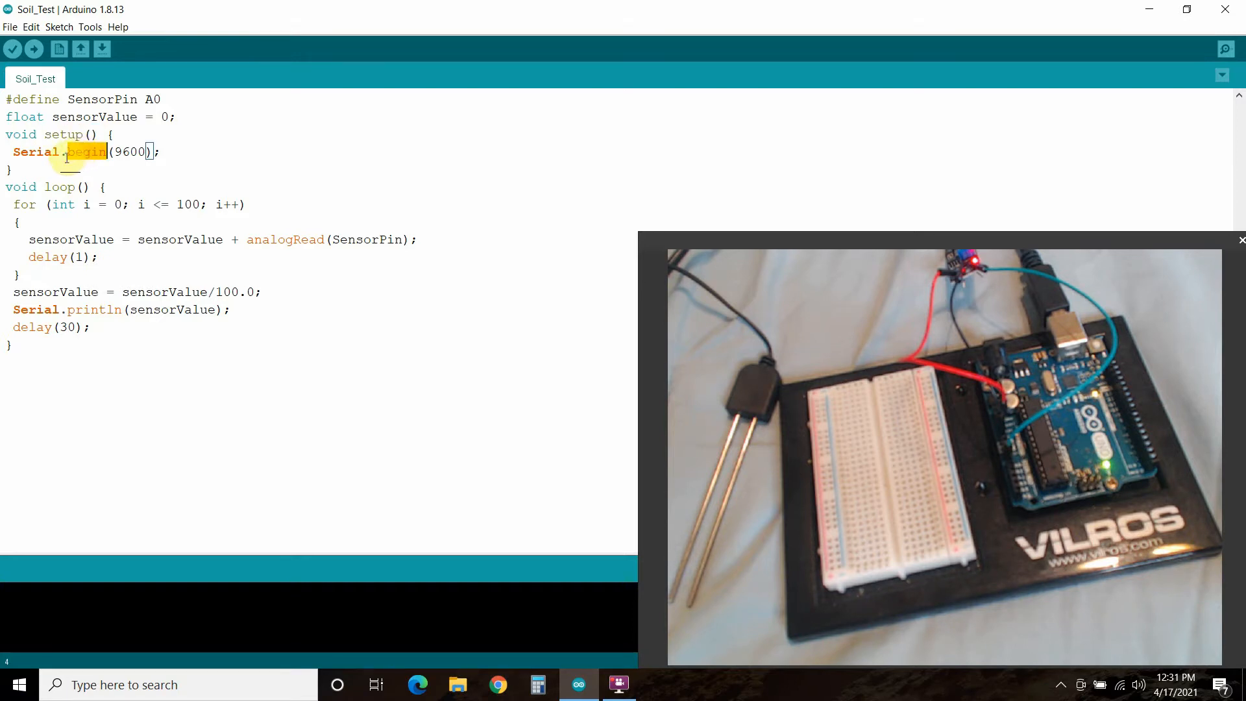
double_click(129, 152)
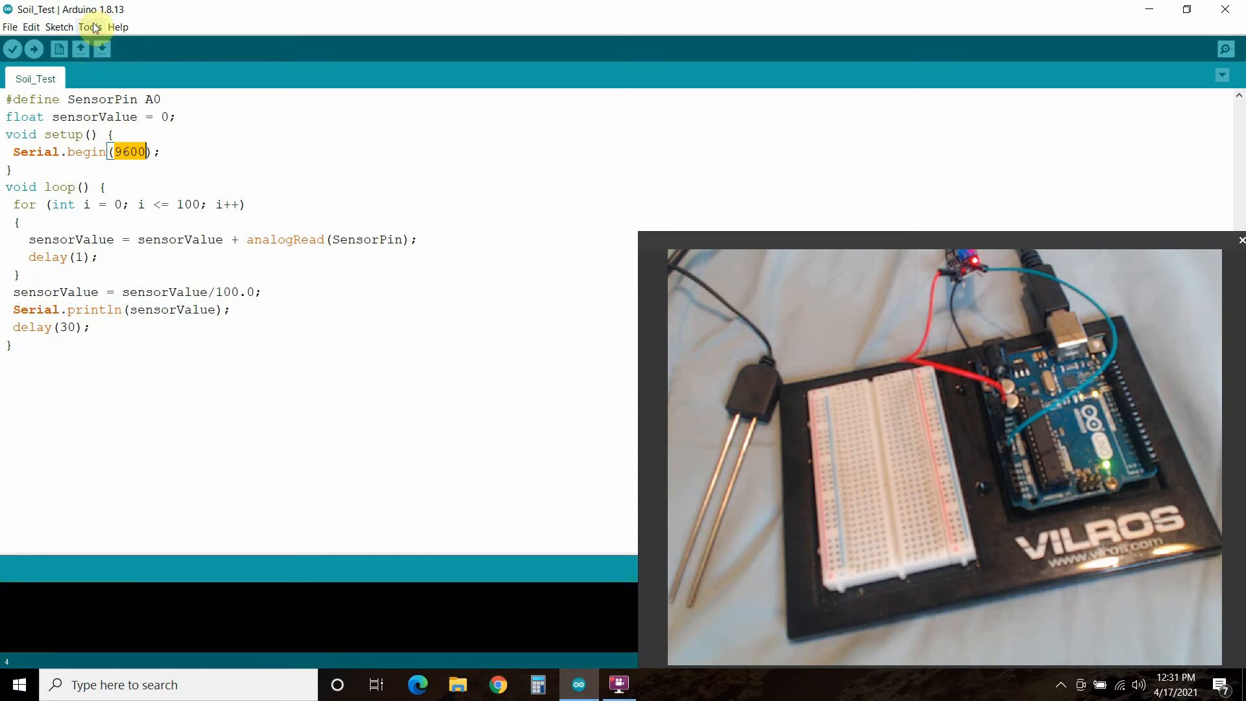
click(90, 26)
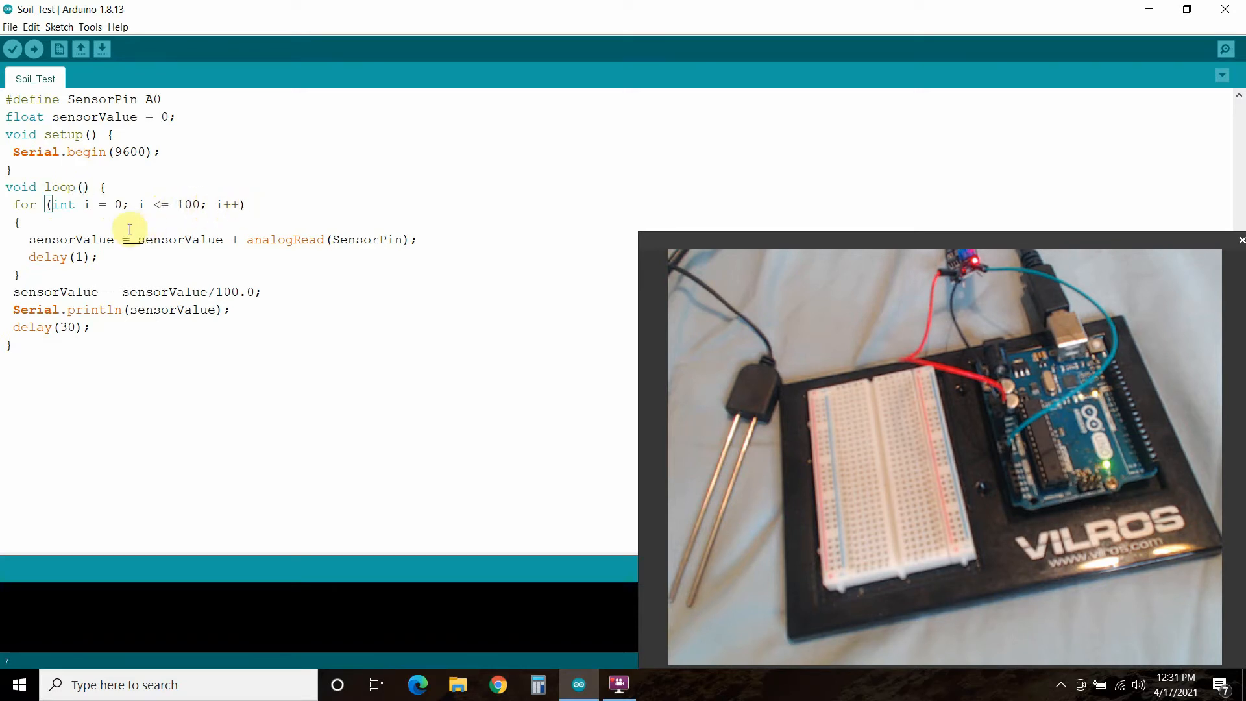
Highlight the loop code: accumulating sensorValue, dividing the total by 100 and the 30 ms delay.
double_click(71, 239)
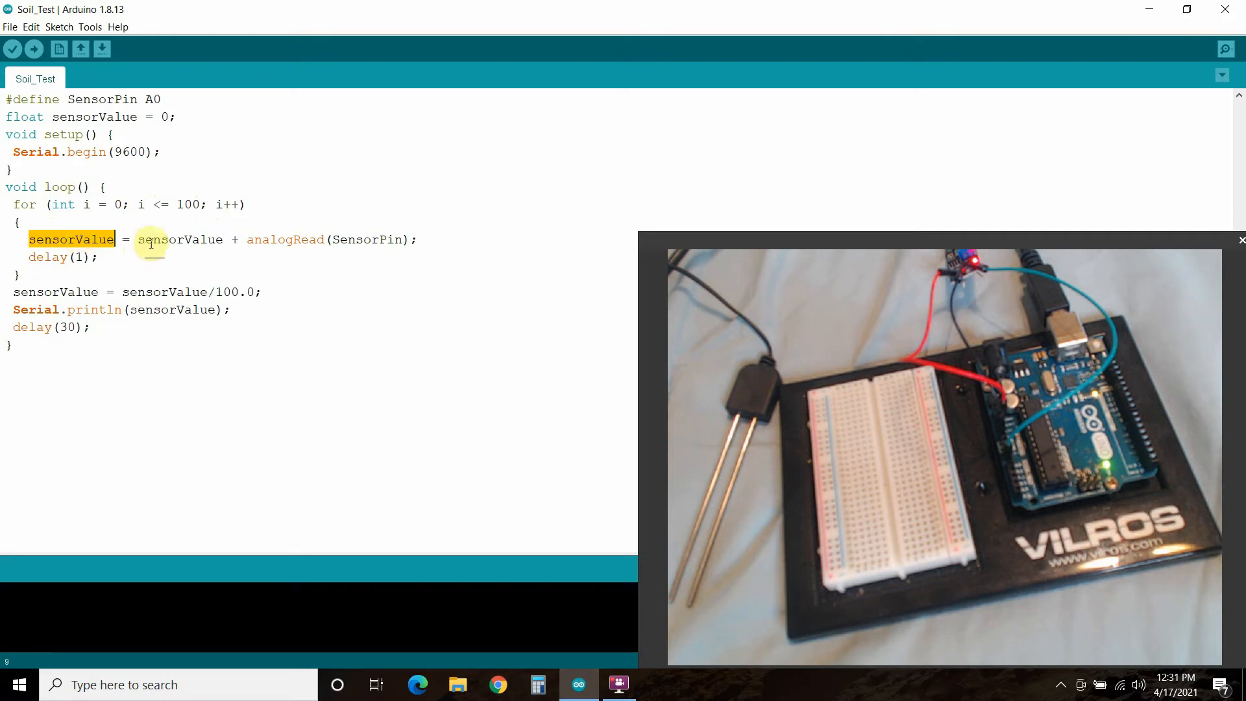
click(188, 239)
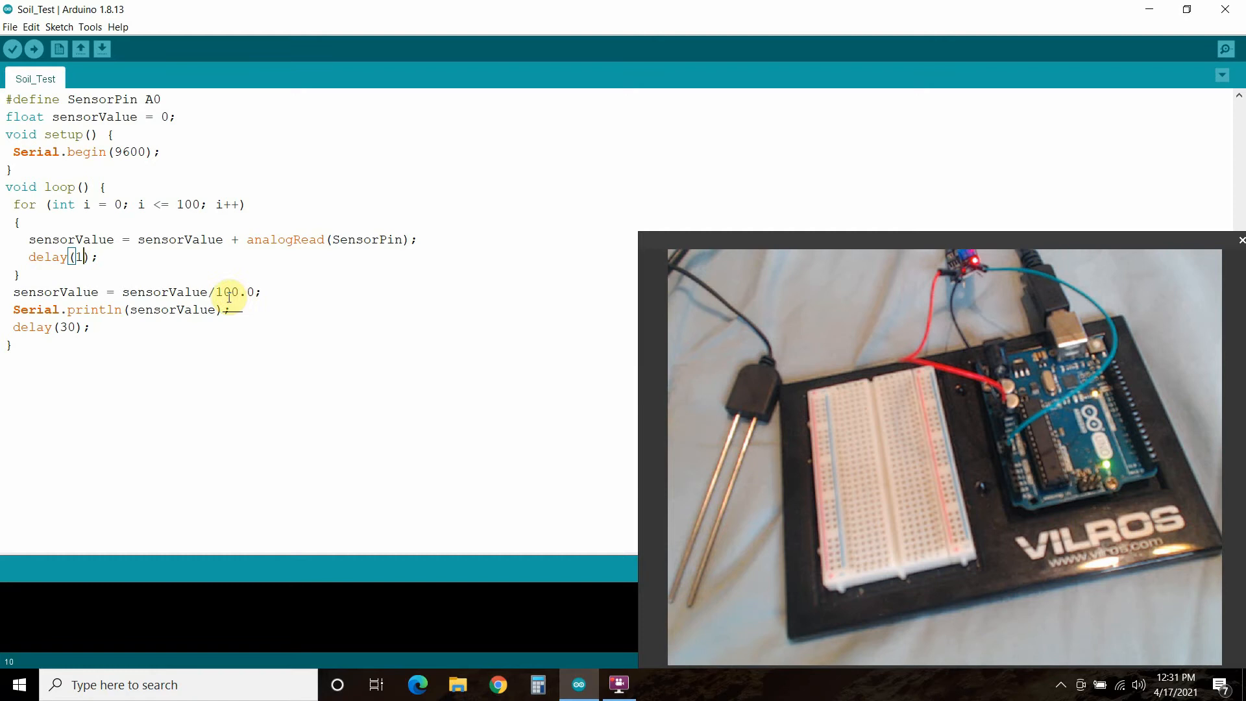
double_click(226, 292)
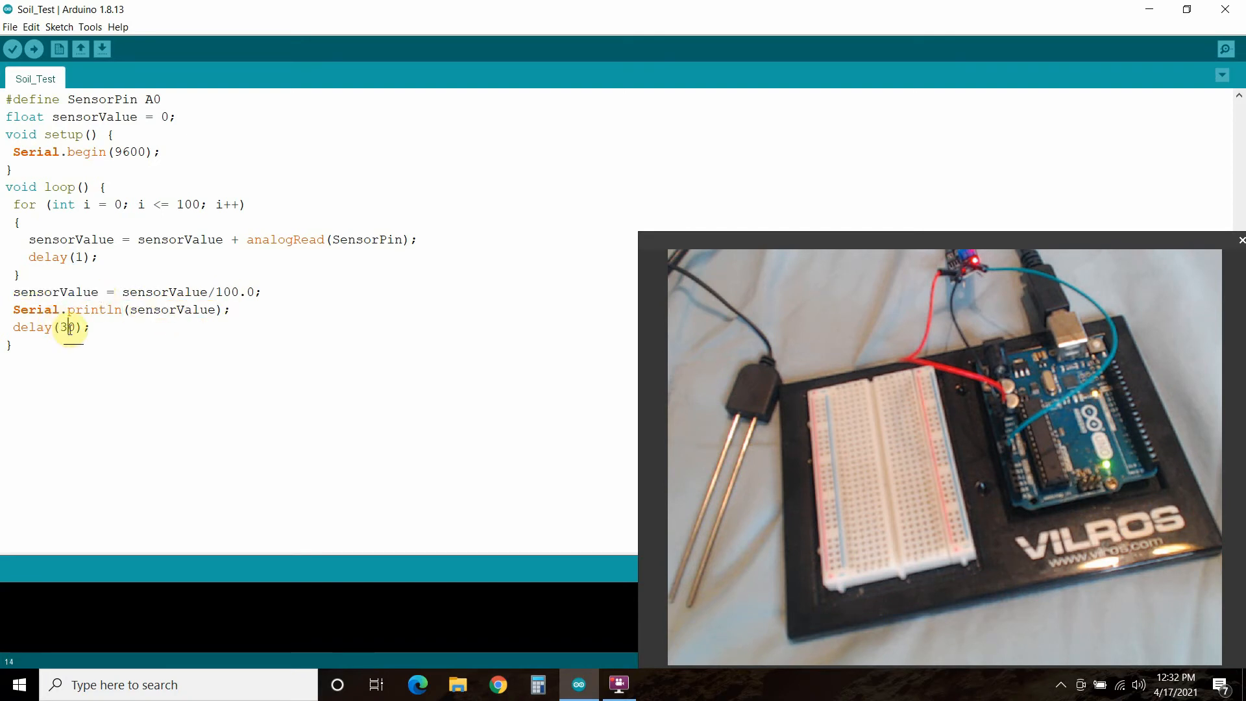
double_click(65, 327)
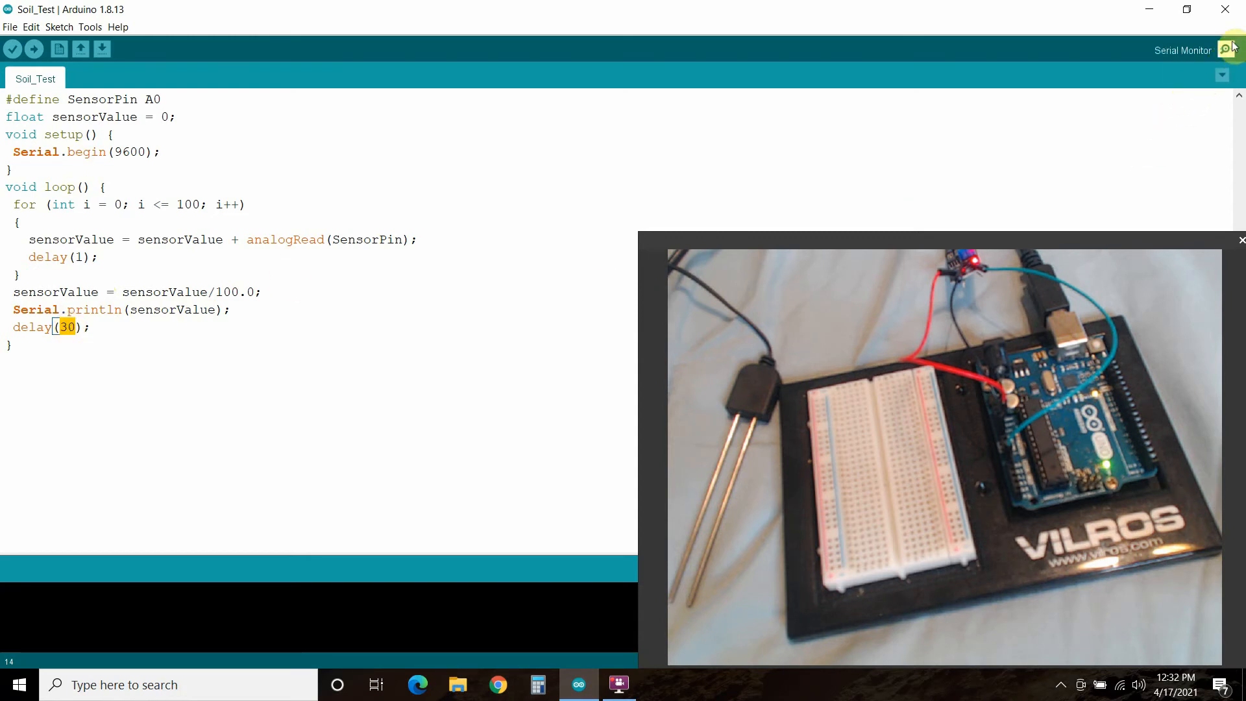
Show the COM3 Serial Monitor streaming averaged readings around 671, positioned over the sketch.
click(1226, 51)
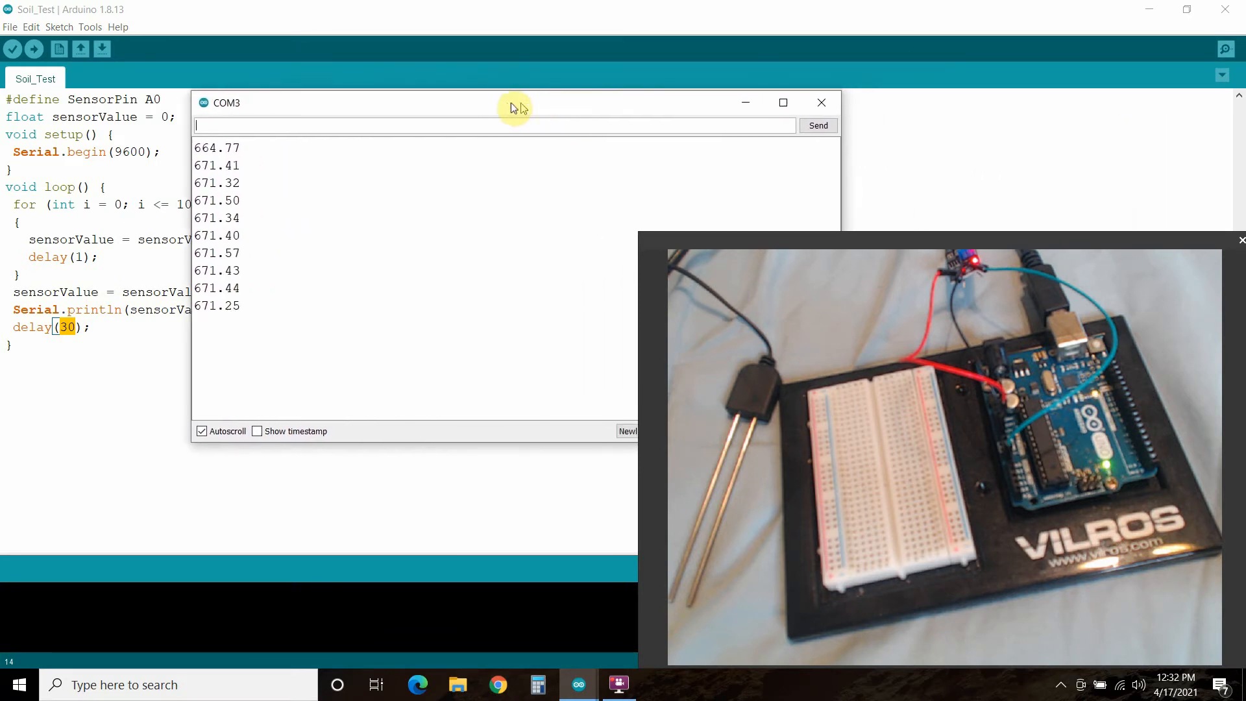
drag(517, 108, 469, 115)
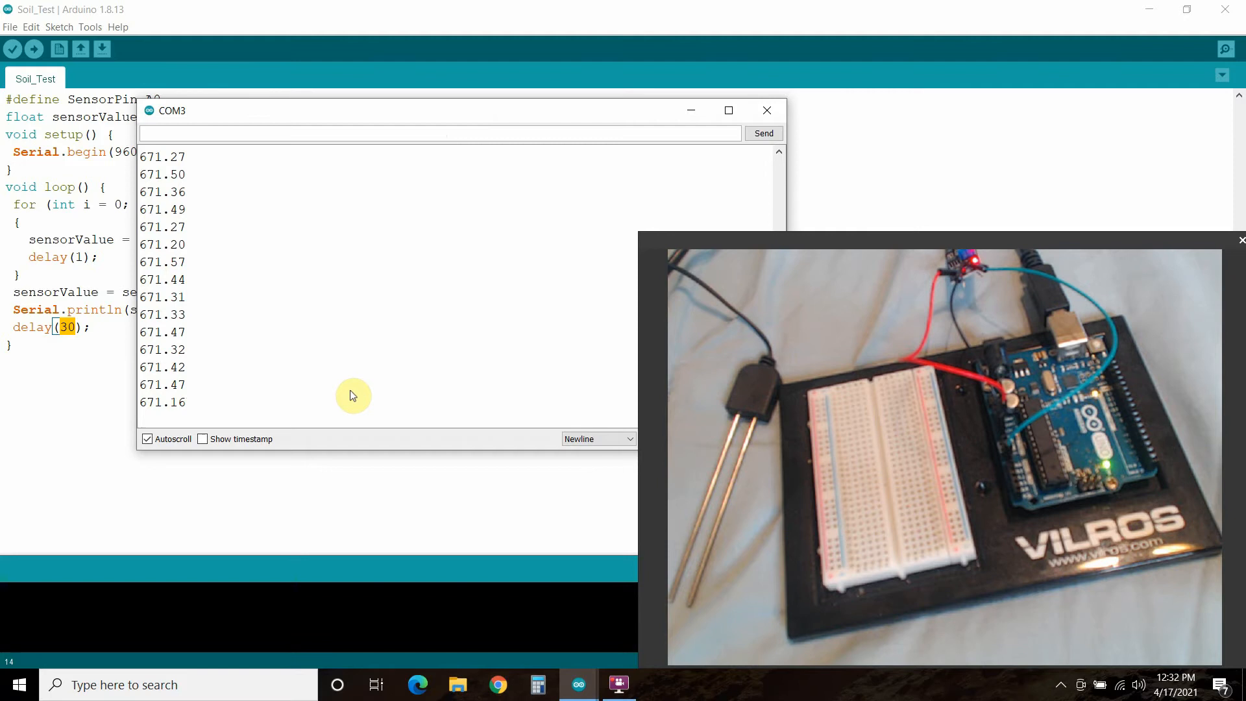
drag(168, 110, 401, 110)
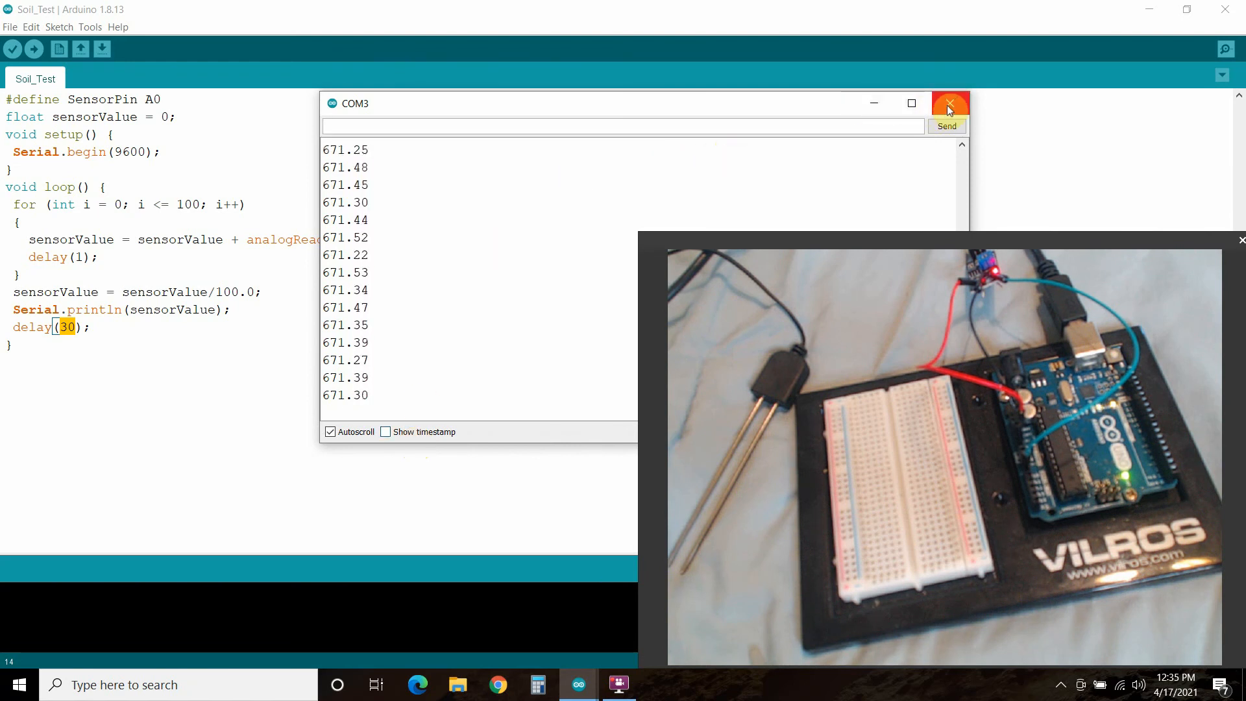
Close the COM3 Serial Monitor to return to the Soil_Test sketch.
click(950, 104)
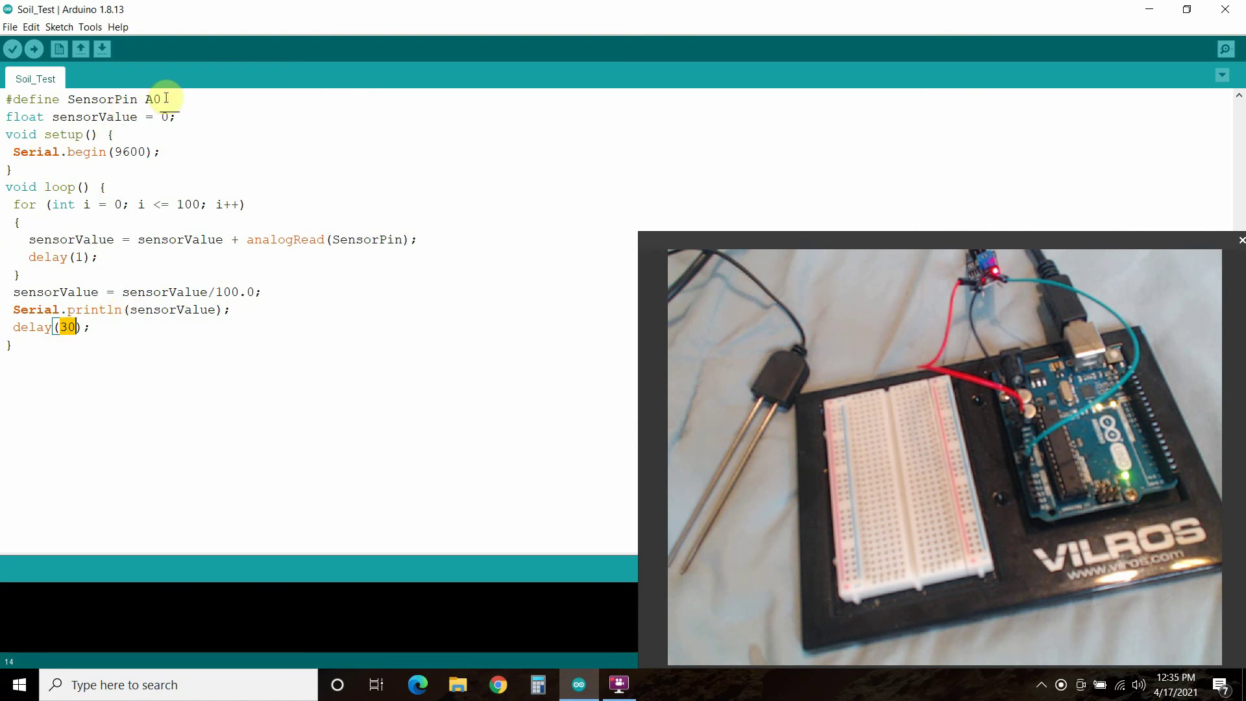
mouse_move(454, 548)
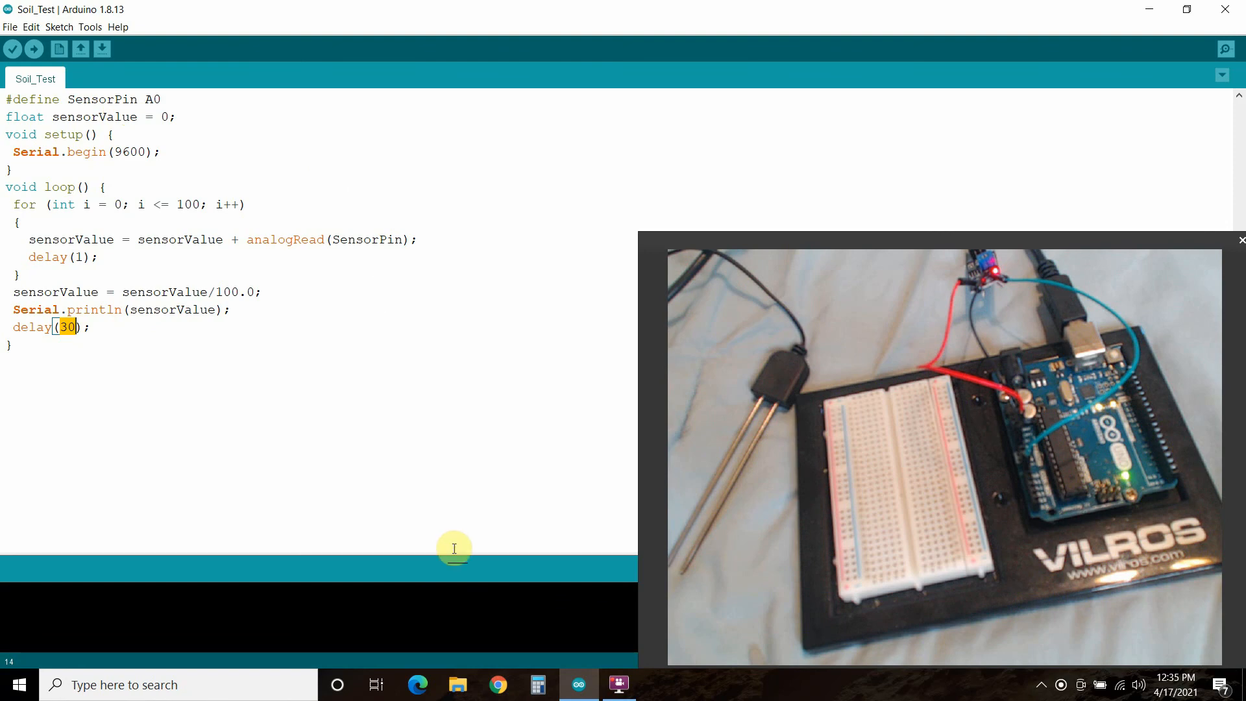